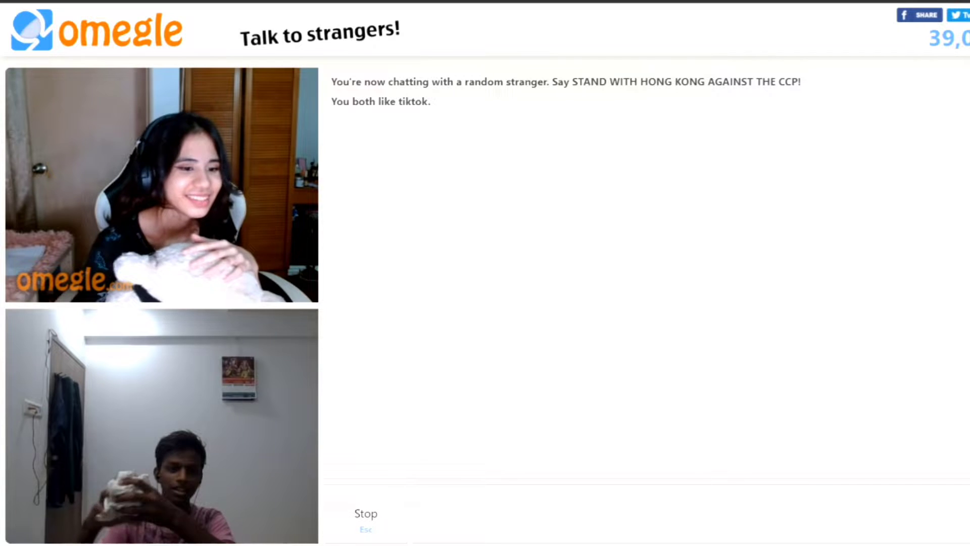
Chat with the TikTok-matched stranger until they disconnect and auto-reroll is pending.
scroll("down", 3)
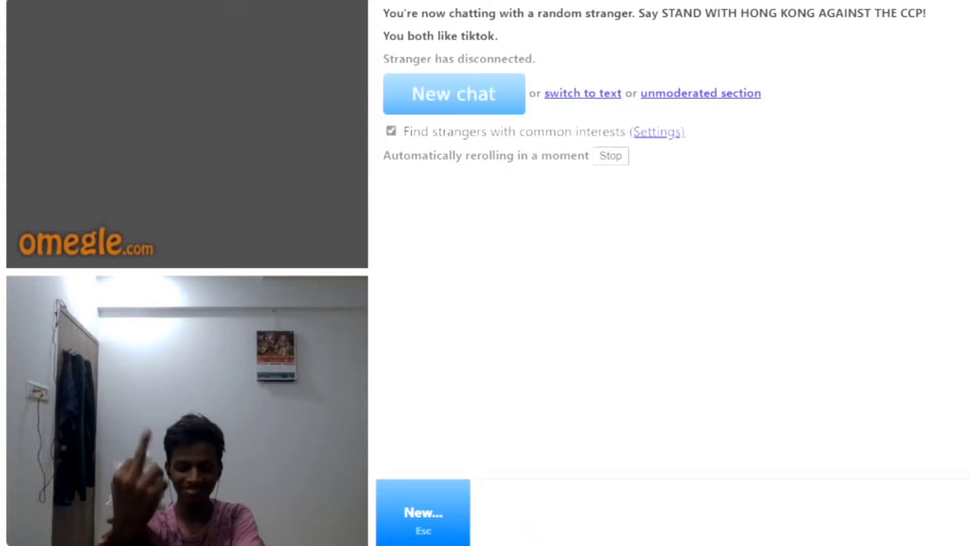
Leave the finished chat and reroll to connect with a new TikTok-interest stranger.
left_click(453, 94)
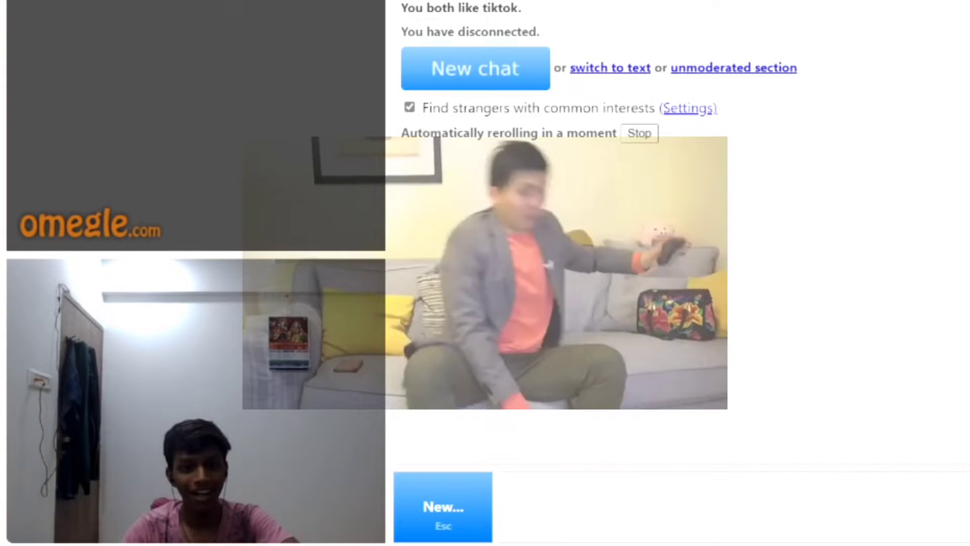
left_click(474, 69)
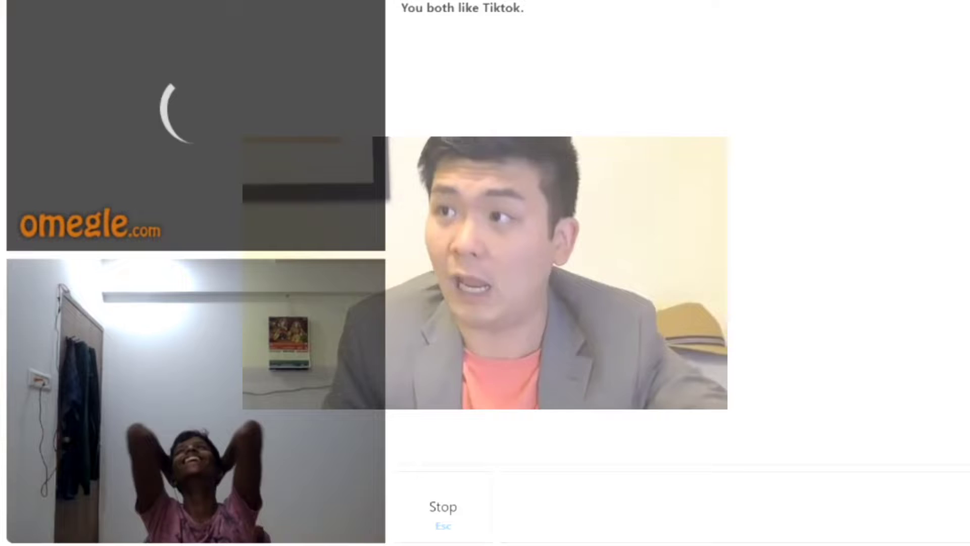